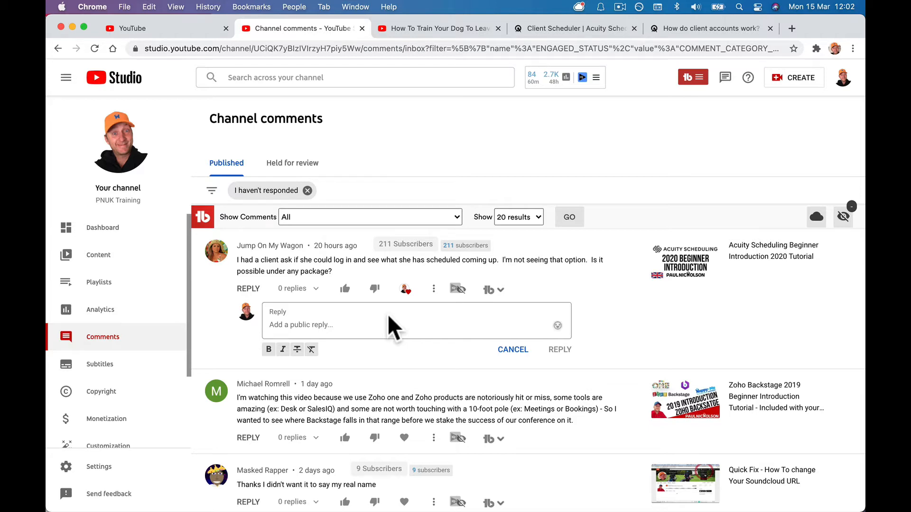
Open the public HappyMeShow booking page in Safari and pick Tuesday, March 16 at 2:00pm
left_click(572, 28)
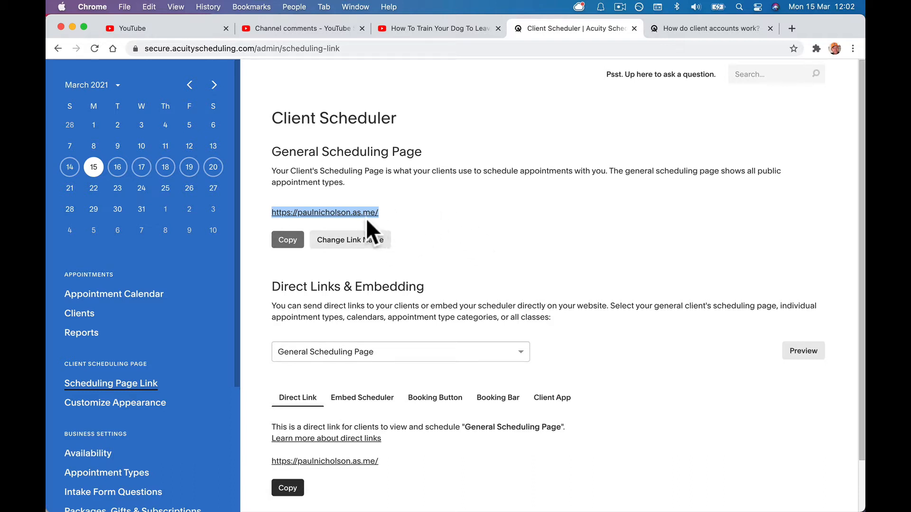
mouse_move(421, 203)
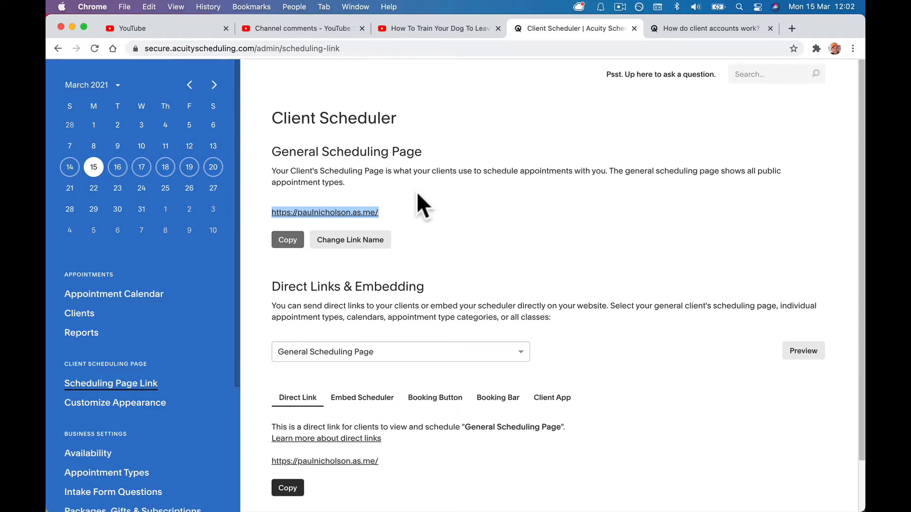
right_click(324, 212)
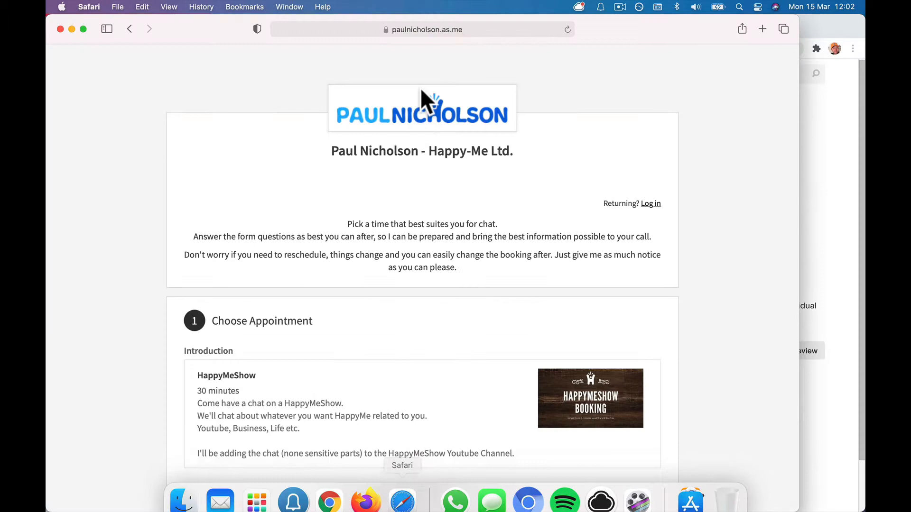
left_click(422, 29)
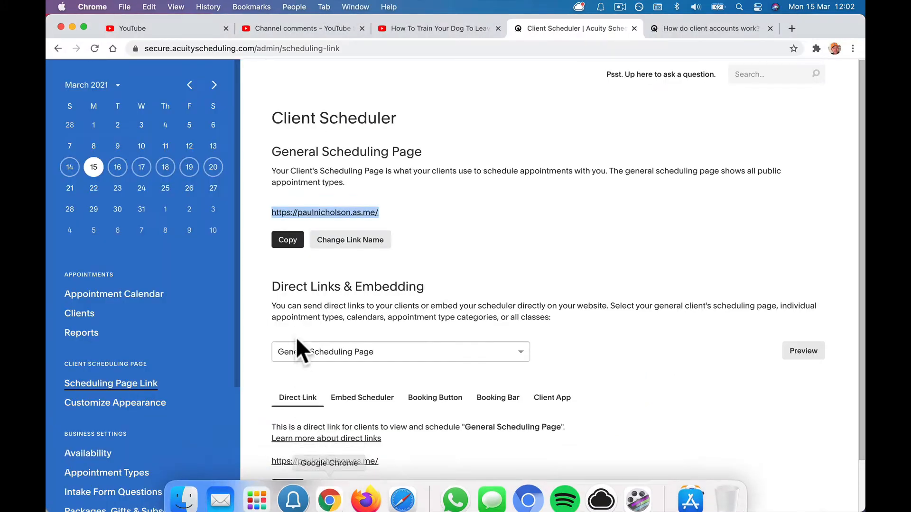
mouse_move(401, 487)
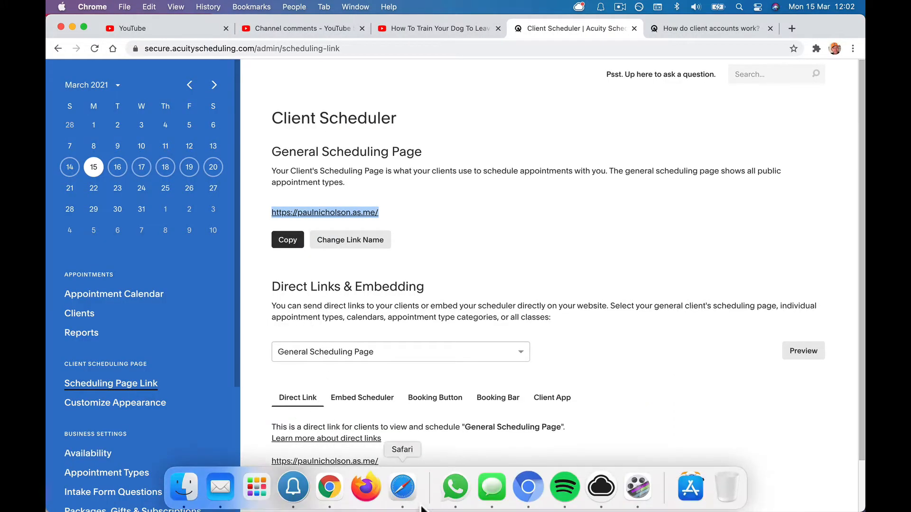
left_click(401, 487)
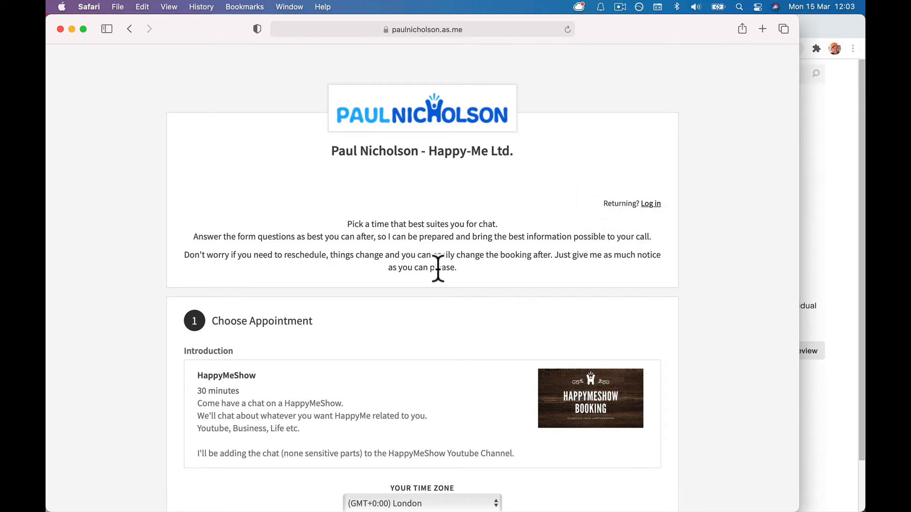
scroll("down", 3)
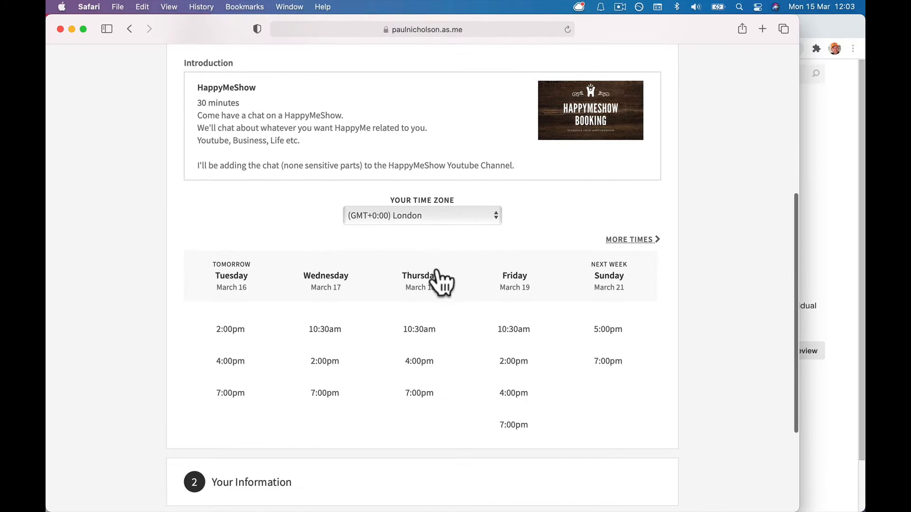
left_click(230, 328)
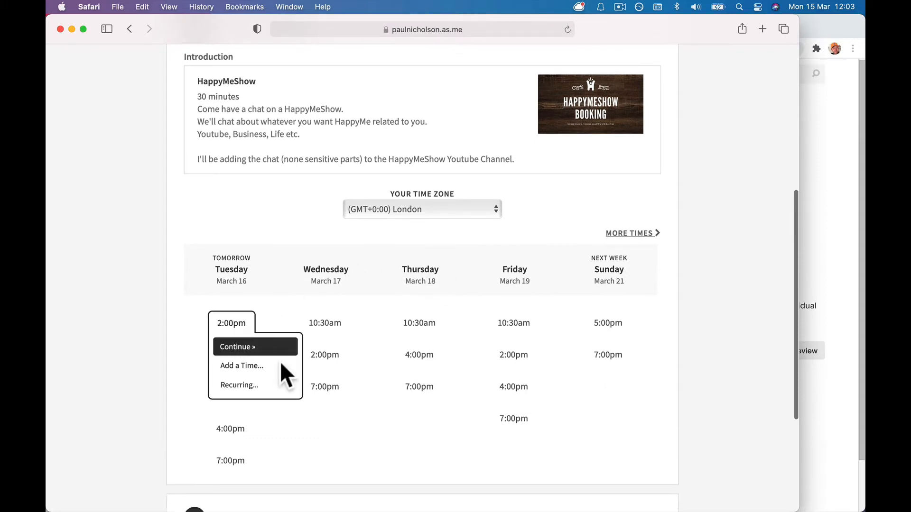
scroll("down", 3)
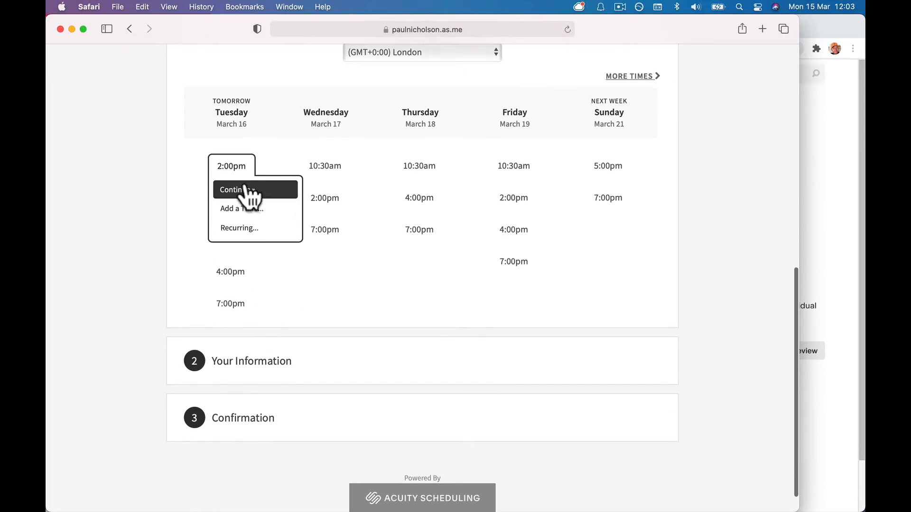
Enter the client's last name and edited email, then complete the March 16 2:00pm booking
left_click(232, 189)
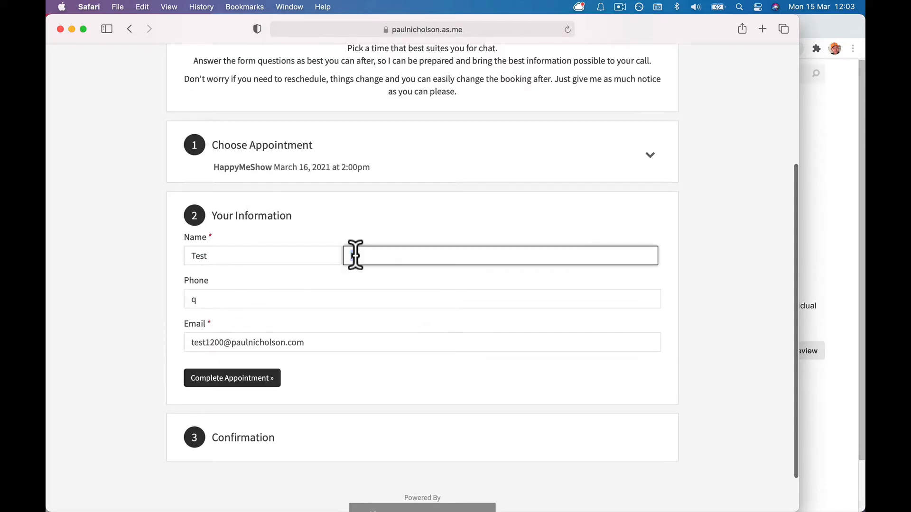
type("N")
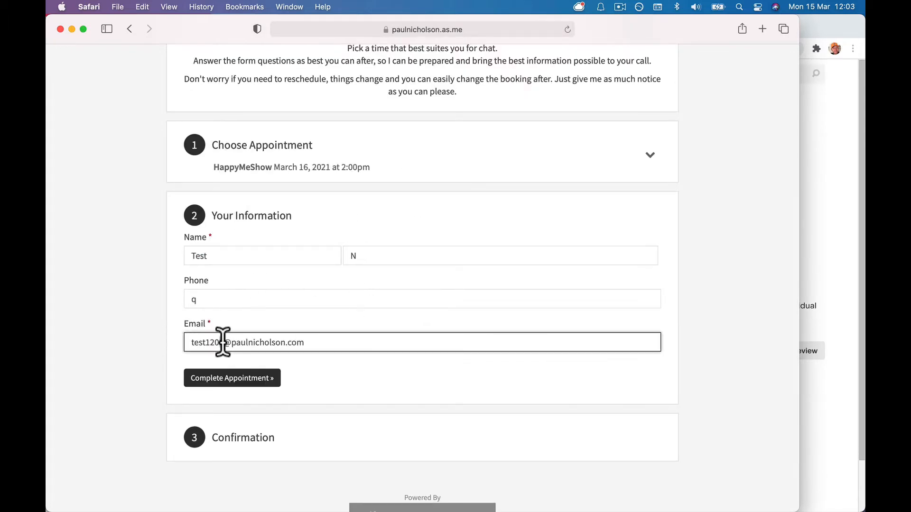
left_click(426, 29)
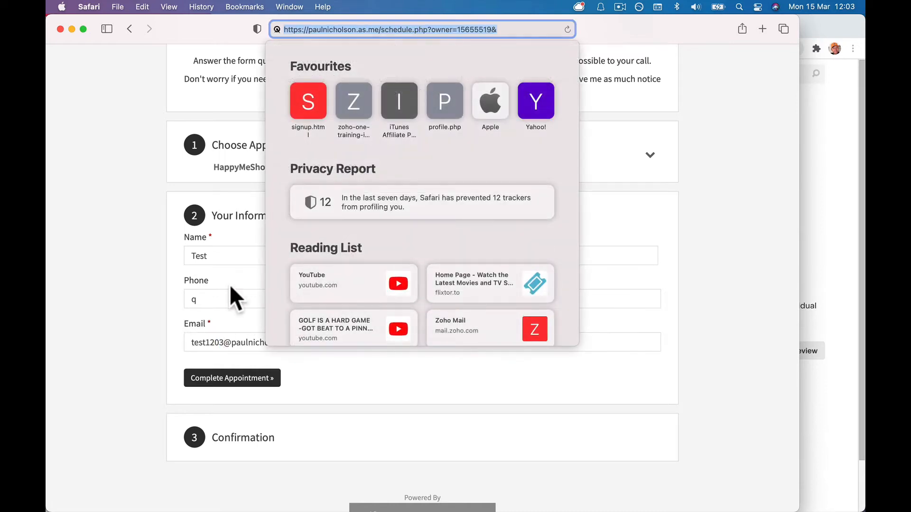
type("Ni")
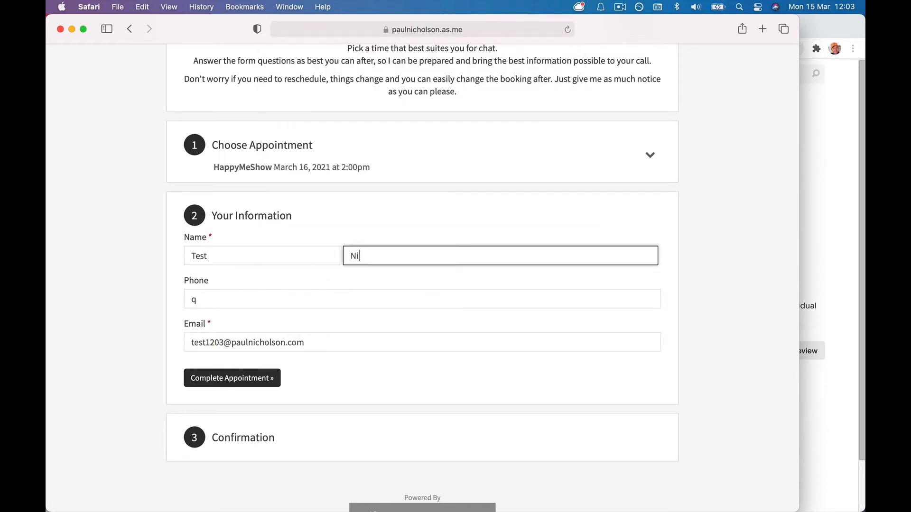
left_click(231, 378)
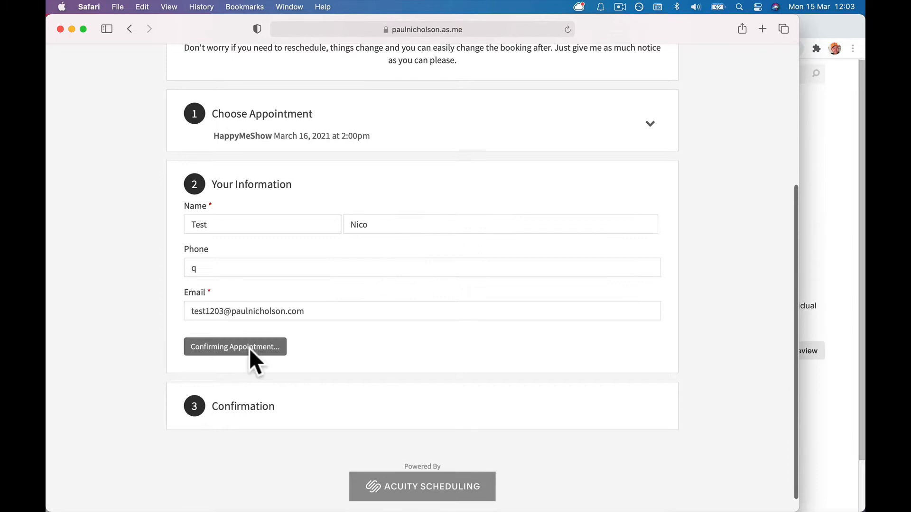
left_click(235, 346)
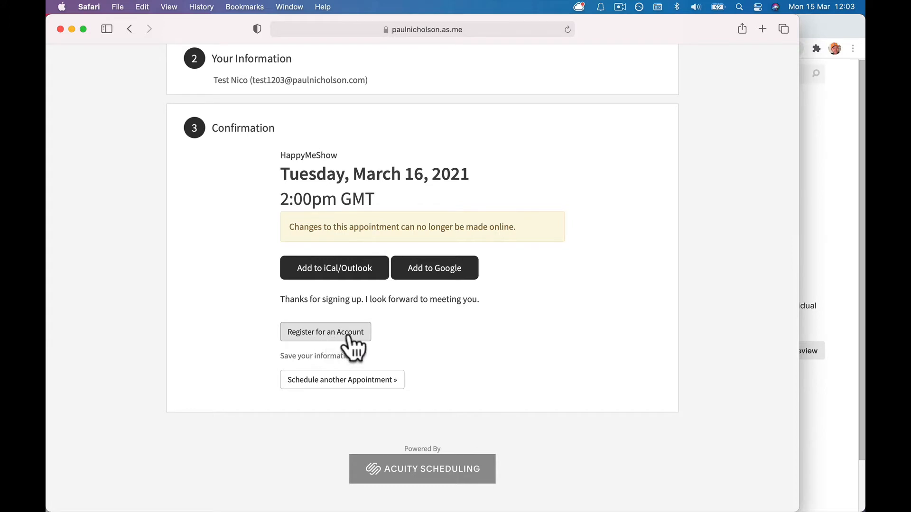
Register a client account with a confirmed password, accepting the terms and privacy policy
left_click(325, 332)
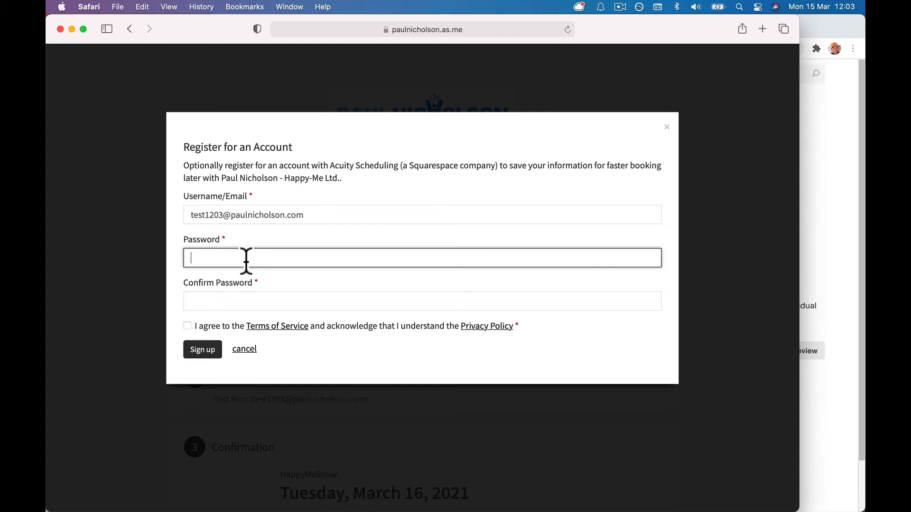
type("•")
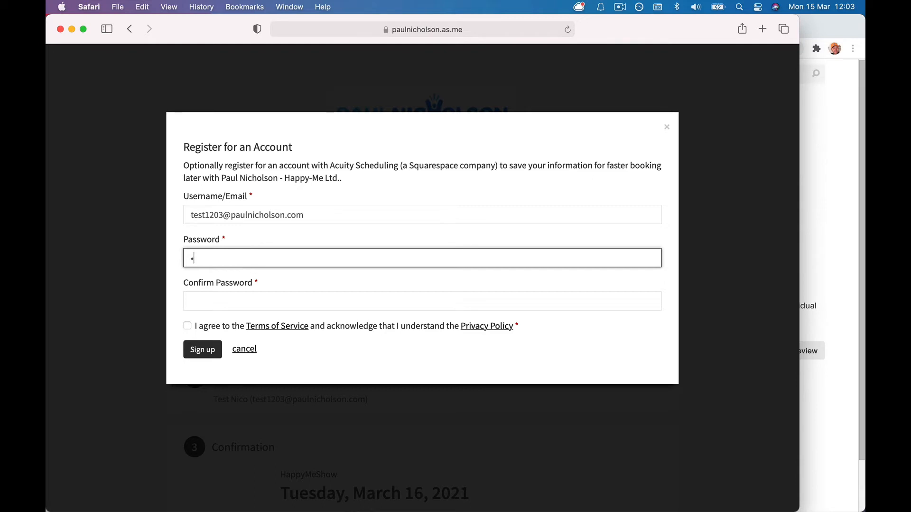
type("password")
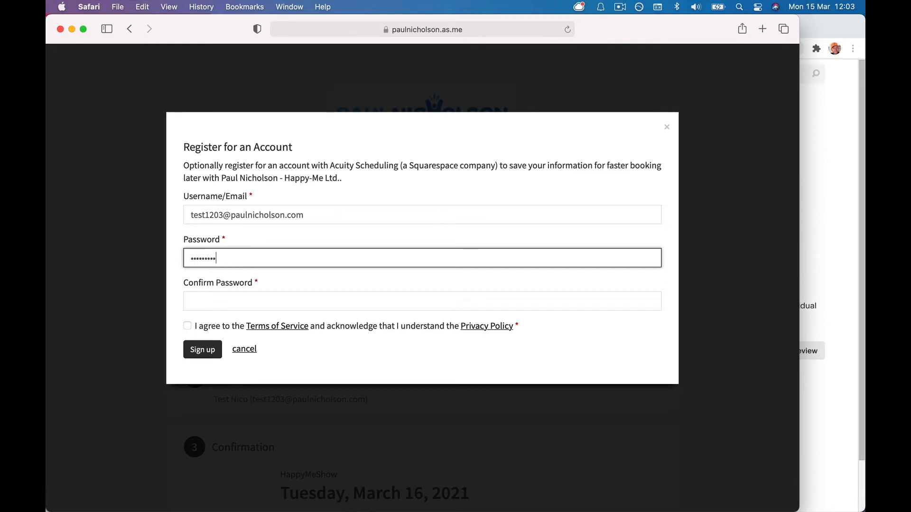
type("•••••")
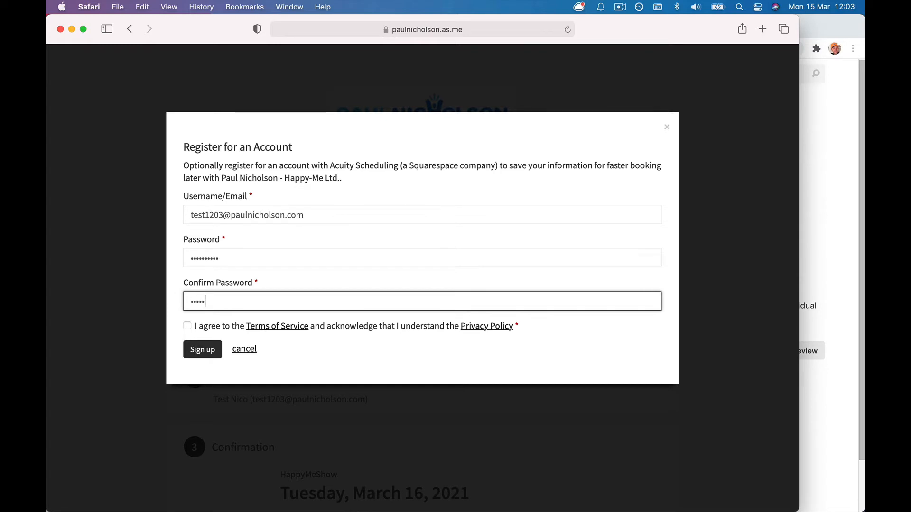
left_click(187, 326)
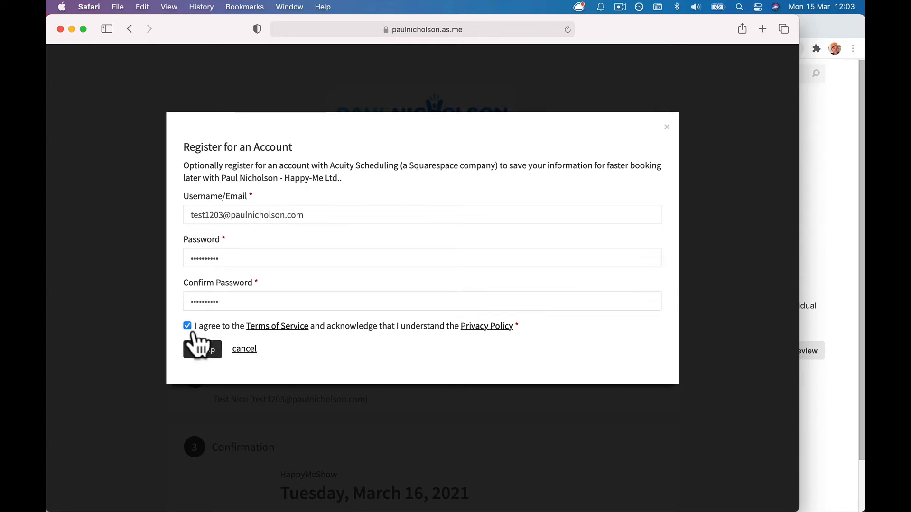
left_click(201, 349)
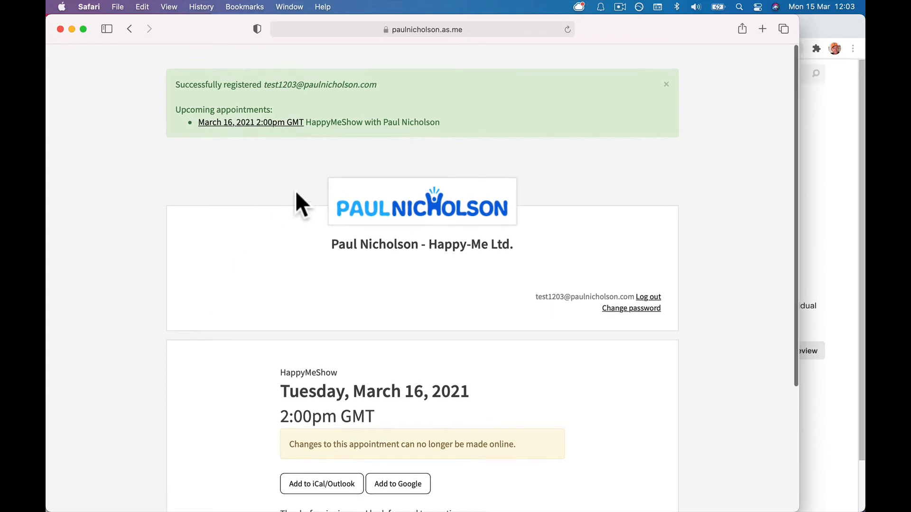
scroll("down", 3)
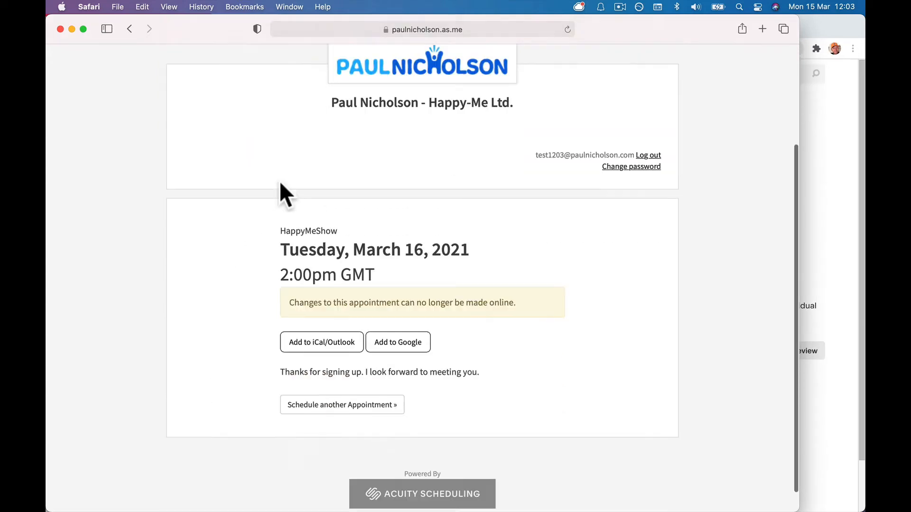
scroll("down", 3)
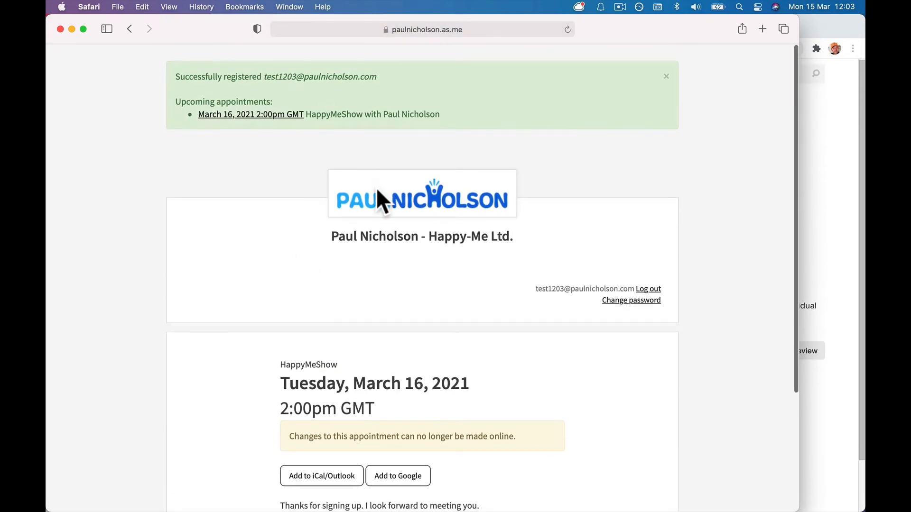
left_click(425, 29)
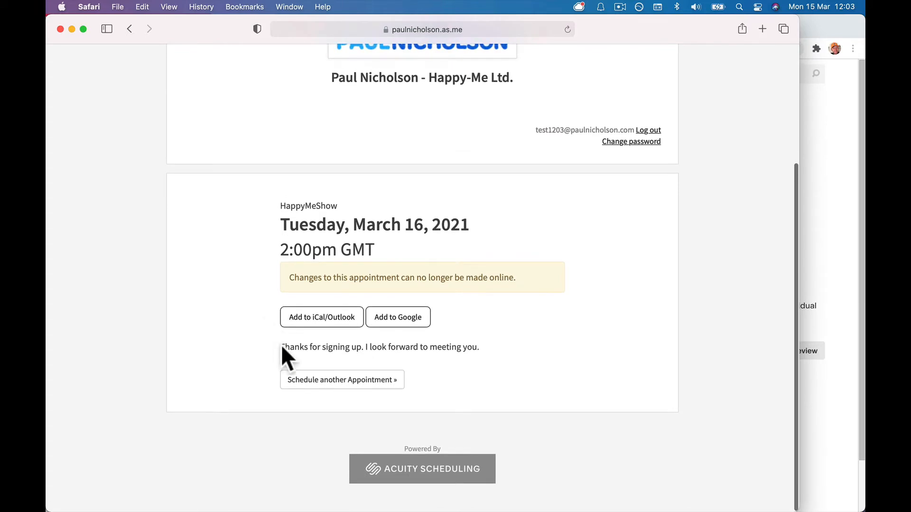
Book the Thursday, March 18 4:00pm session, then return to schedule another appointment
left_click(341, 380)
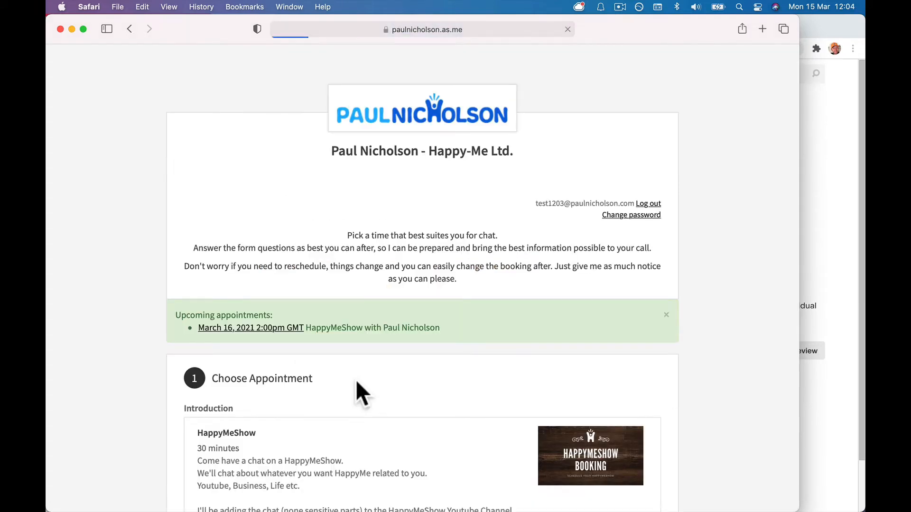
left_click(419, 361)
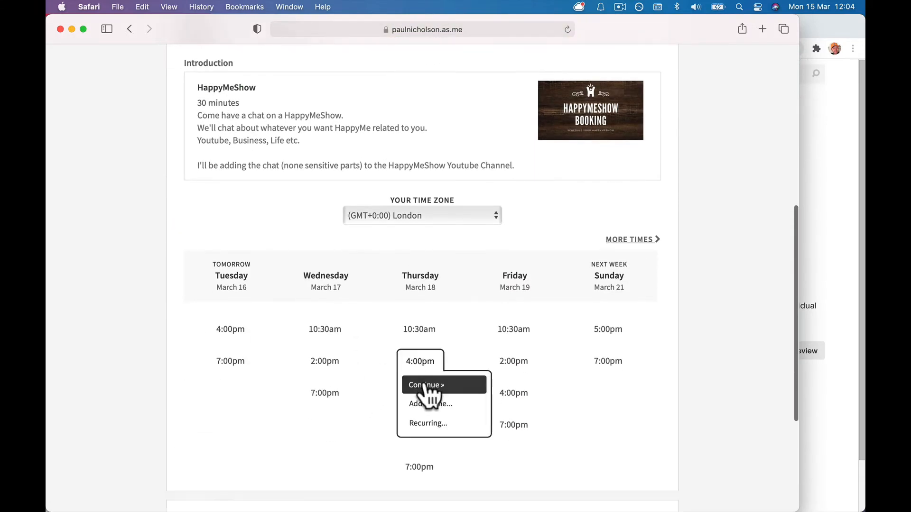
left_click(426, 385)
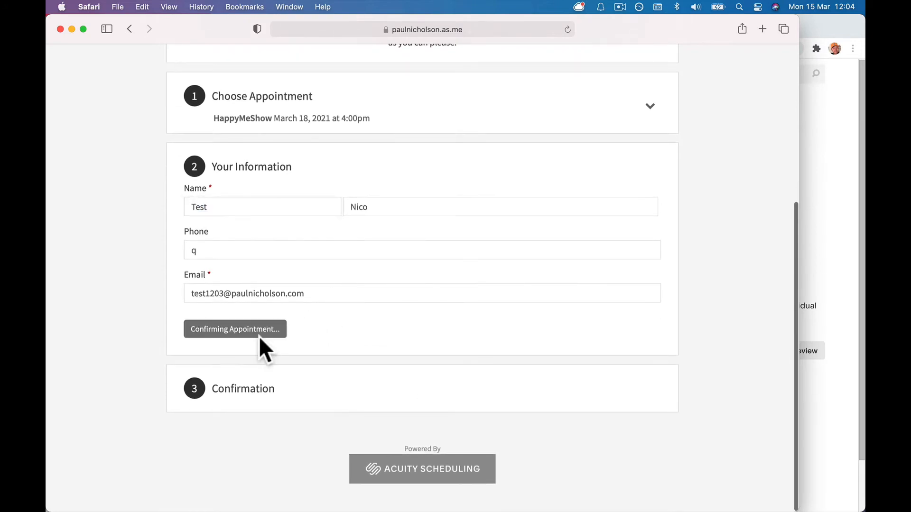
left_click(235, 329)
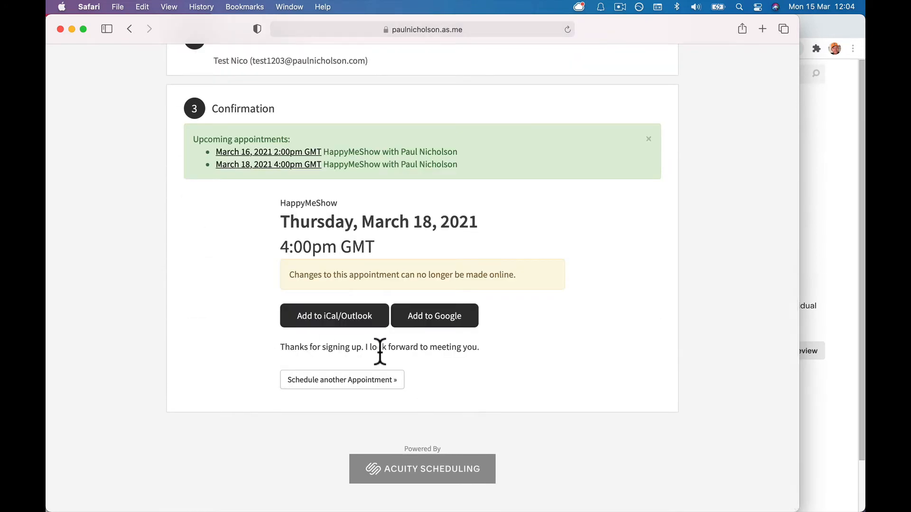
left_click(341, 380)
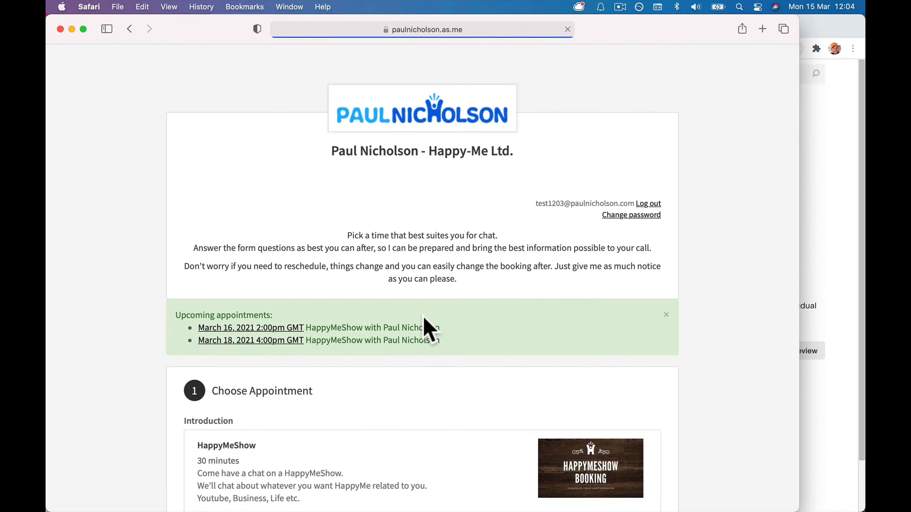
Book Friday 4:00pm as a weekly recurring series, eight times from March 19
scroll("down", 3)
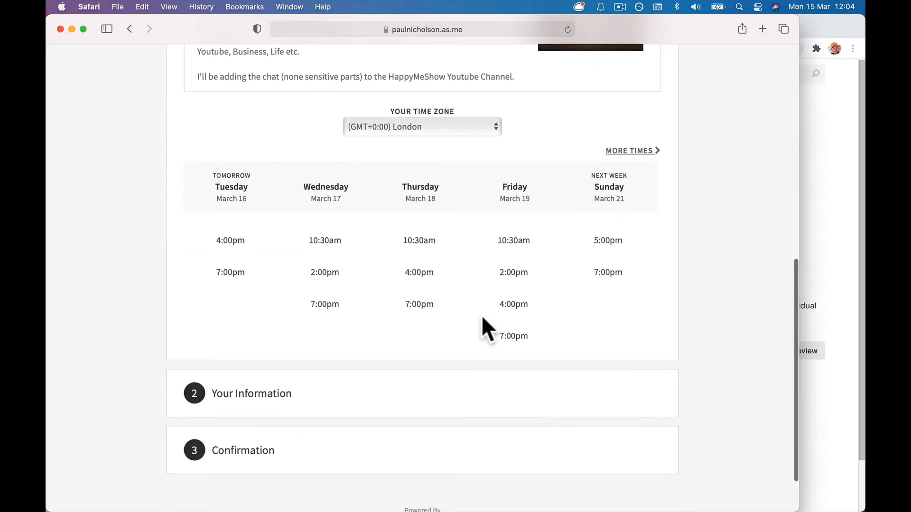
left_click(513, 303)
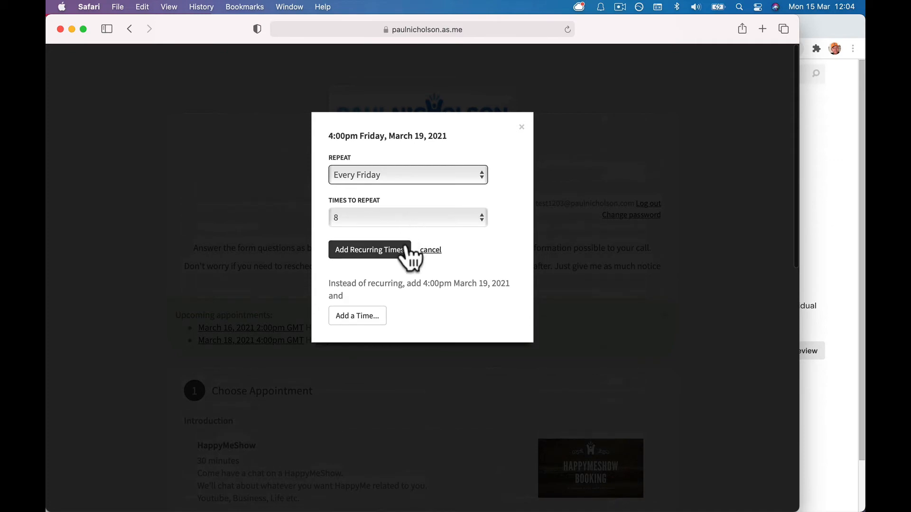
mouse_move(383, 285)
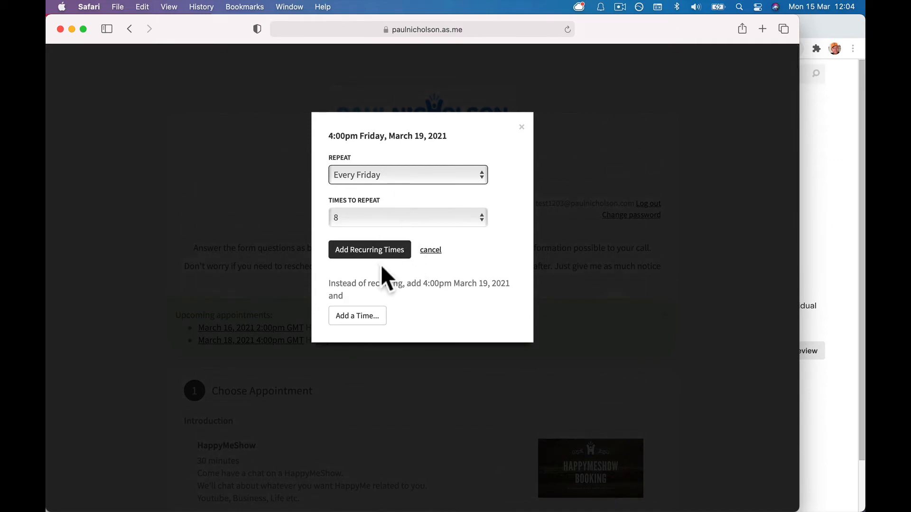
left_click(369, 250)
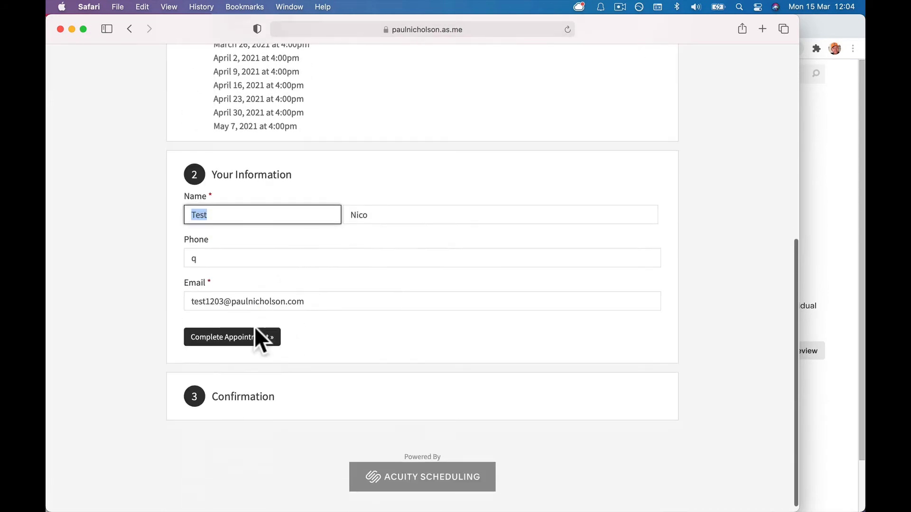
left_click(231, 337)
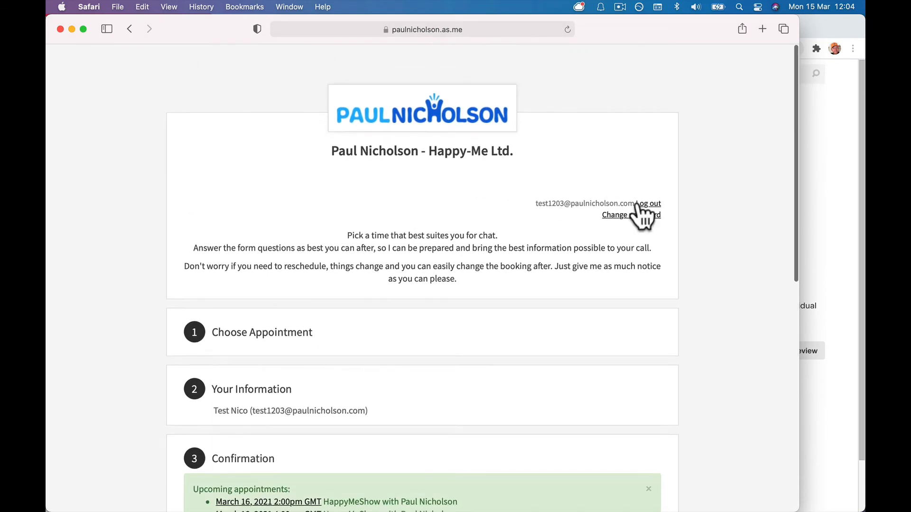
Log out, then log back in with the test client's username and password
left_click(651, 204)
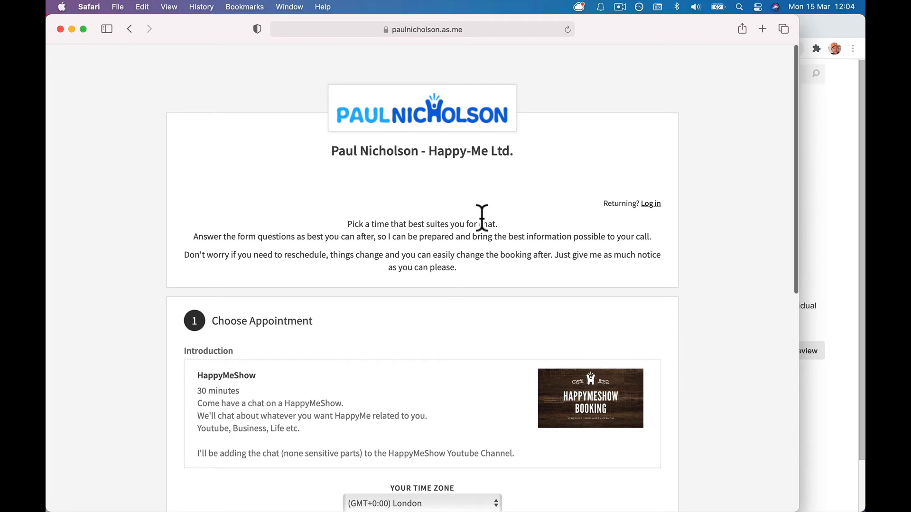
left_click(650, 203)
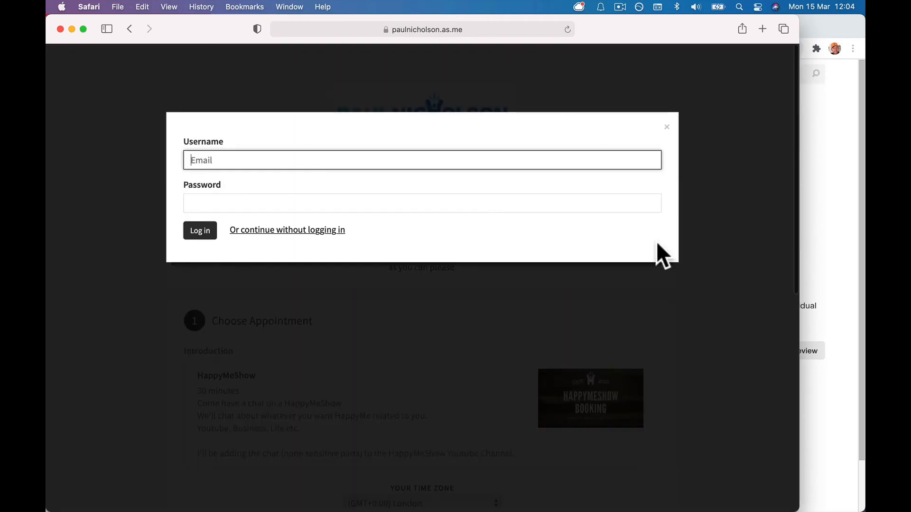
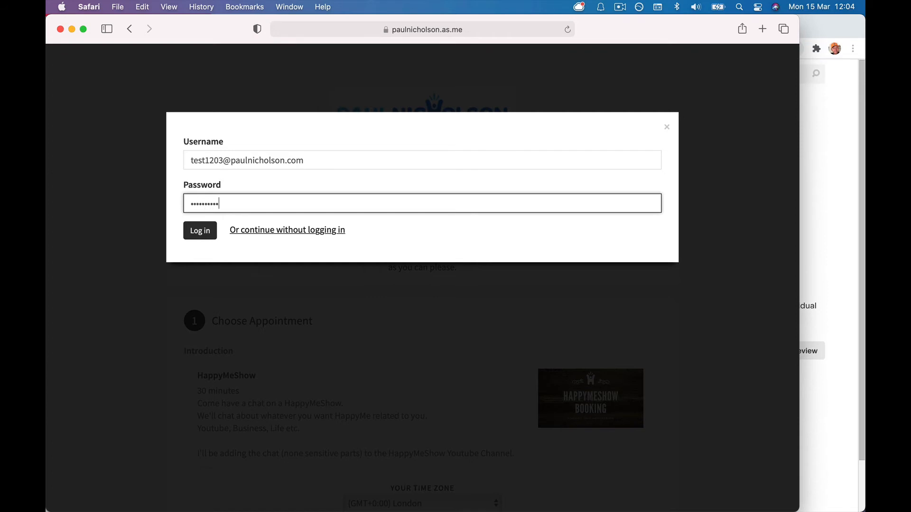
left_click(200, 230)
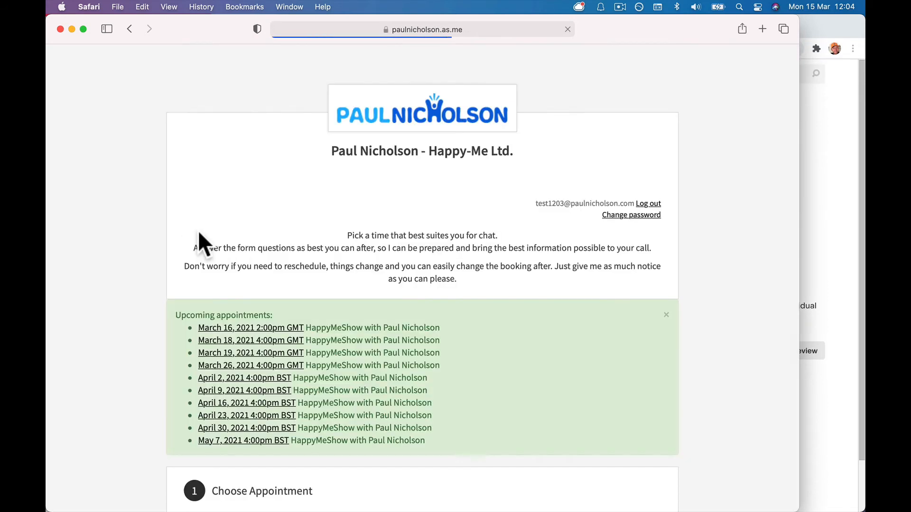
Open the April 2 appointment's details and scroll down the booking page
left_click(567, 28)
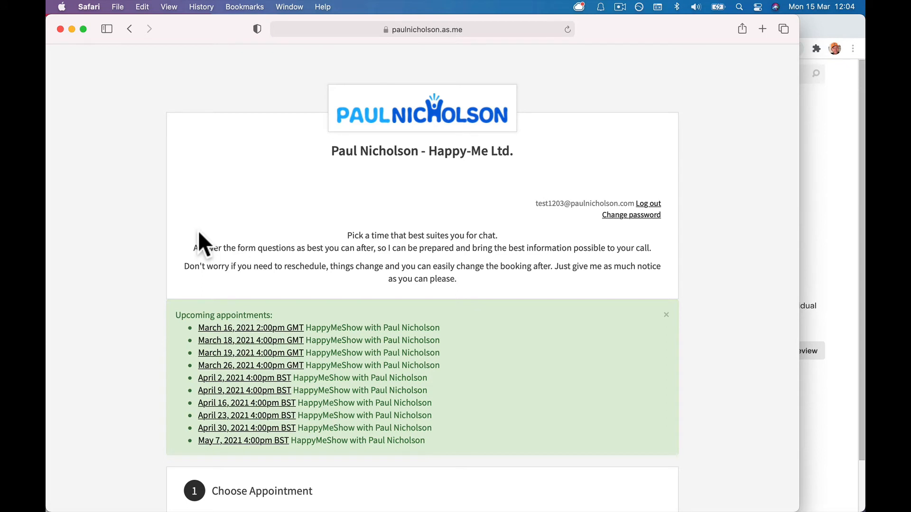
mouse_move(319, 349)
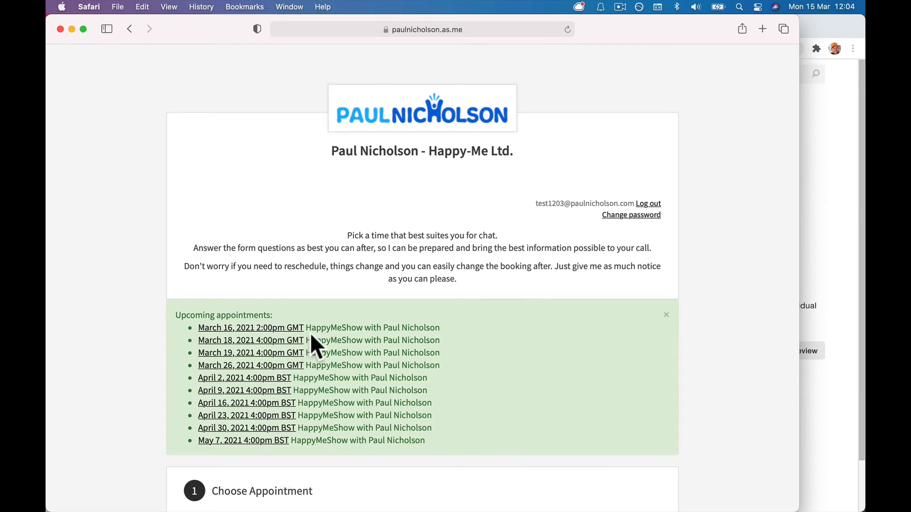
mouse_move(259, 393)
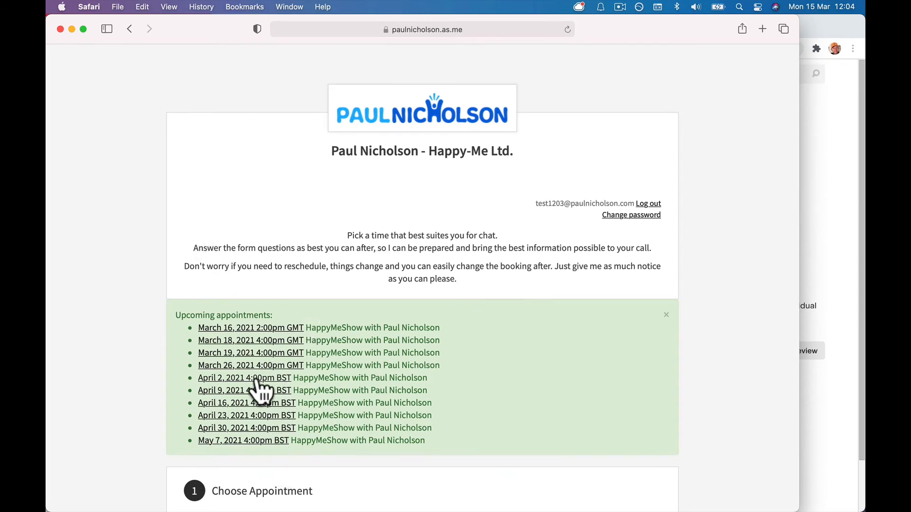
left_click(244, 378)
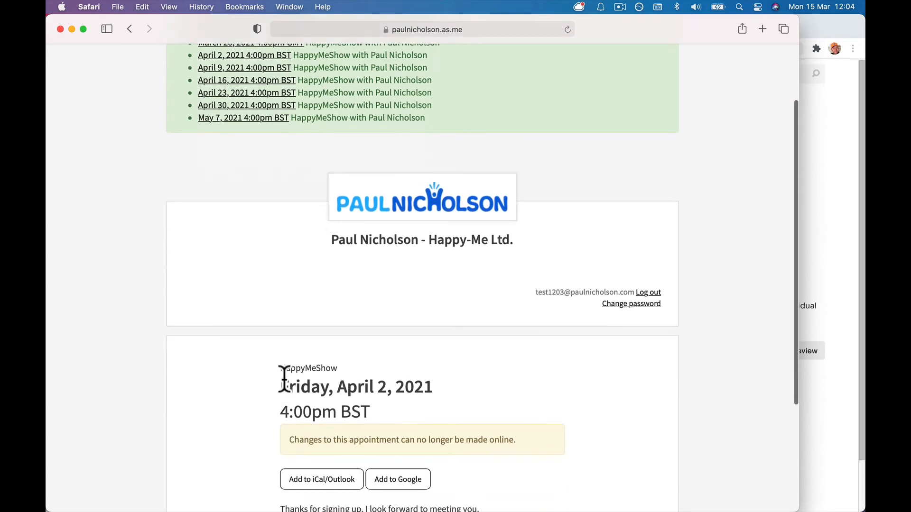
scroll("down", 3)
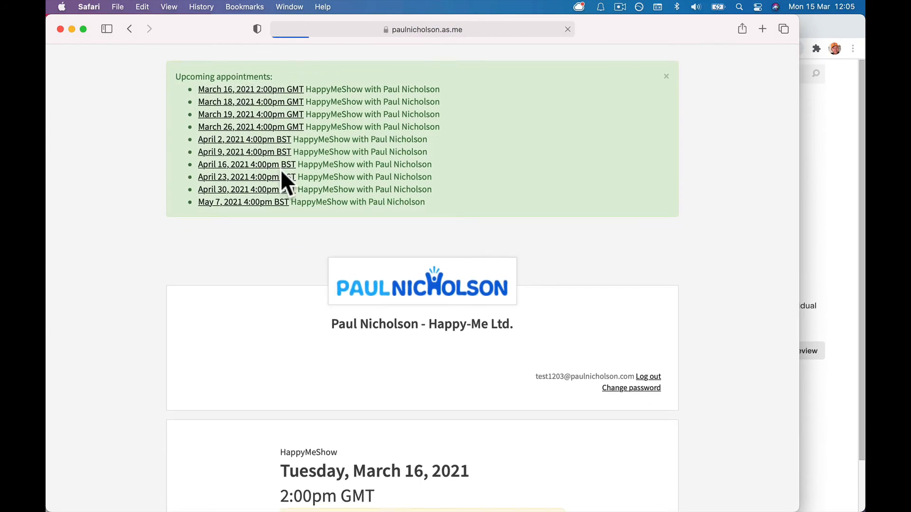
scroll("down", 3)
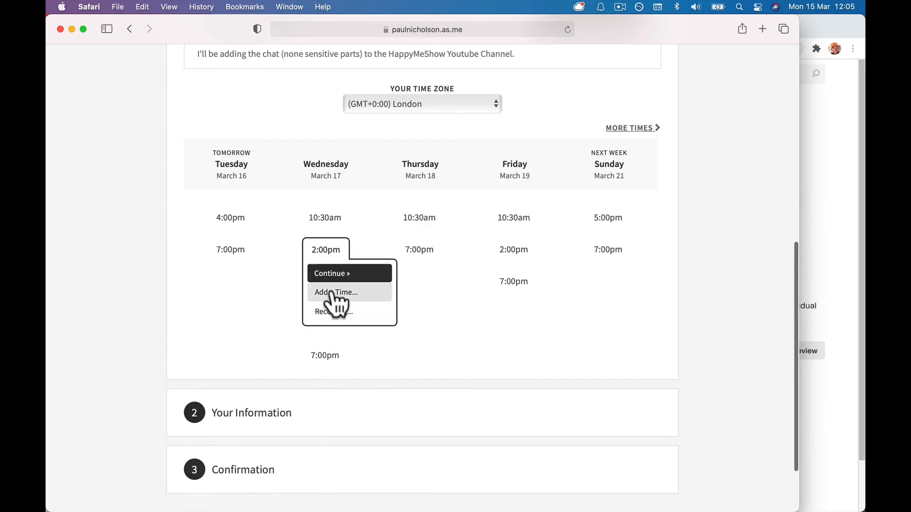
Add the Wednesday, March 17 2:00pm time and complete the booking
left_click(331, 274)
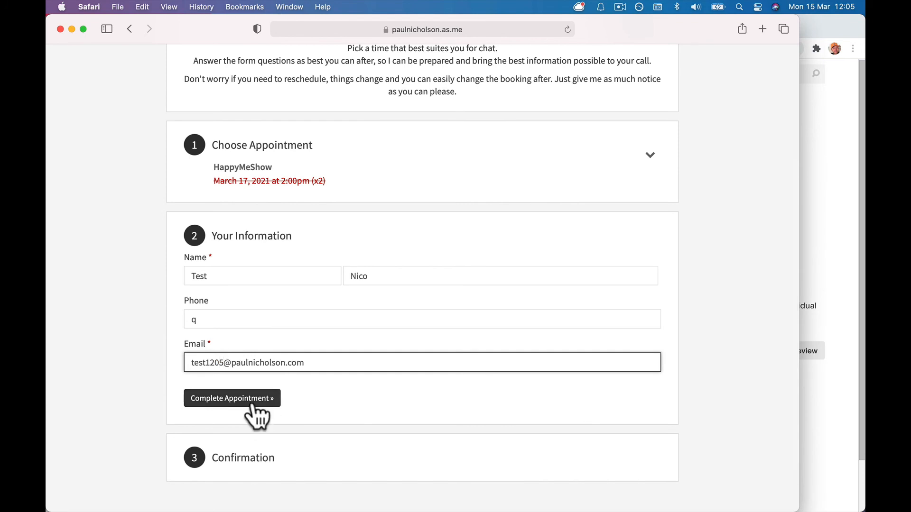
left_click(231, 398)
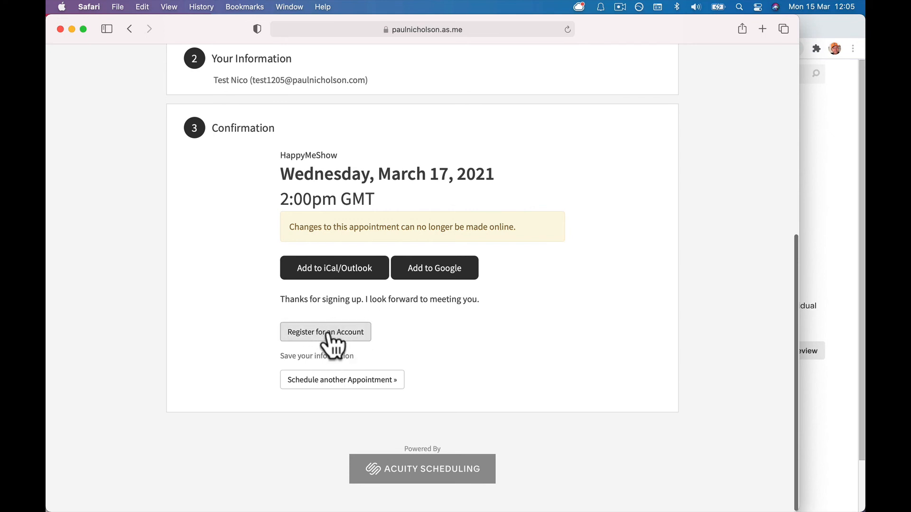
Open account registration for the new client, then enter 'pnuk' in Safari
left_click(325, 331)
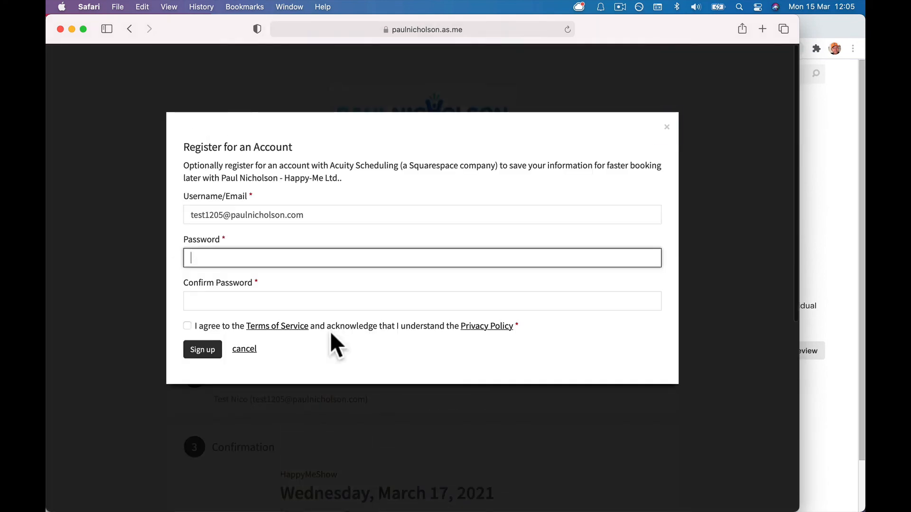
mouse_move(365, 357)
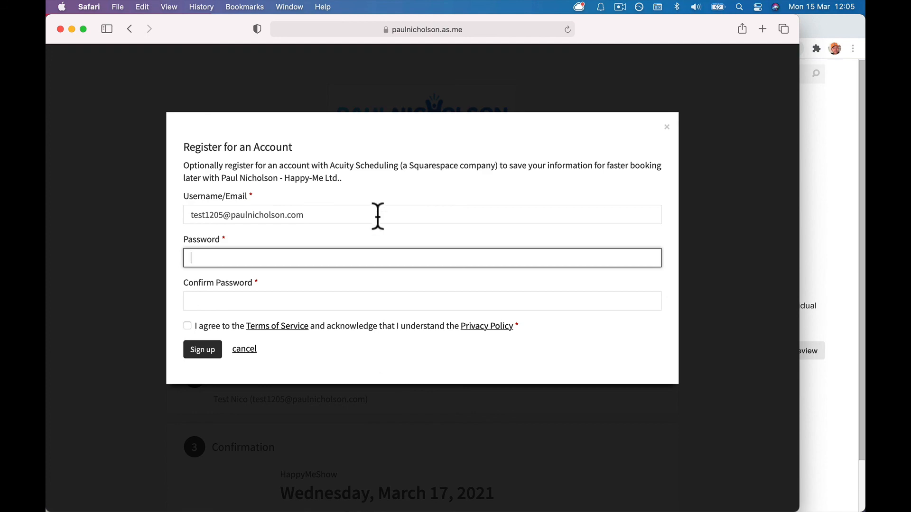
type("pnuk.com")
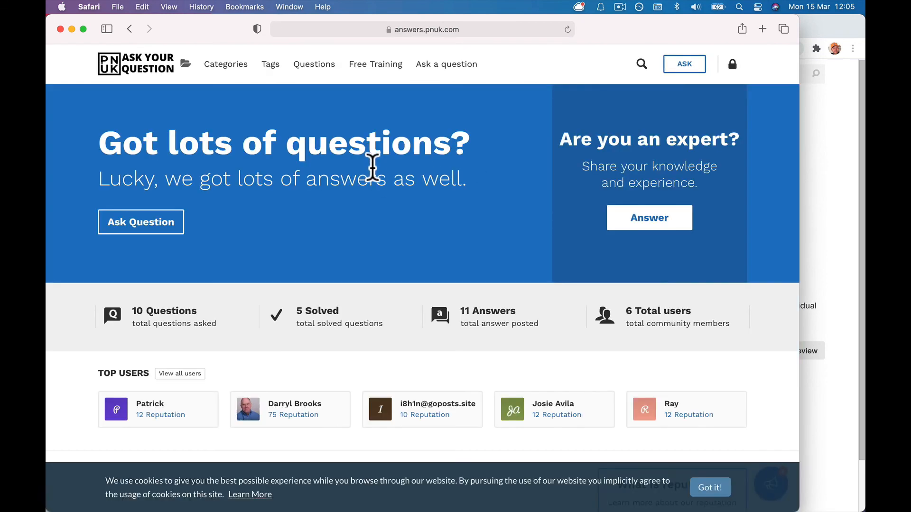
Open the Ask a question form and place the cursor in the question title field
left_click(446, 64)
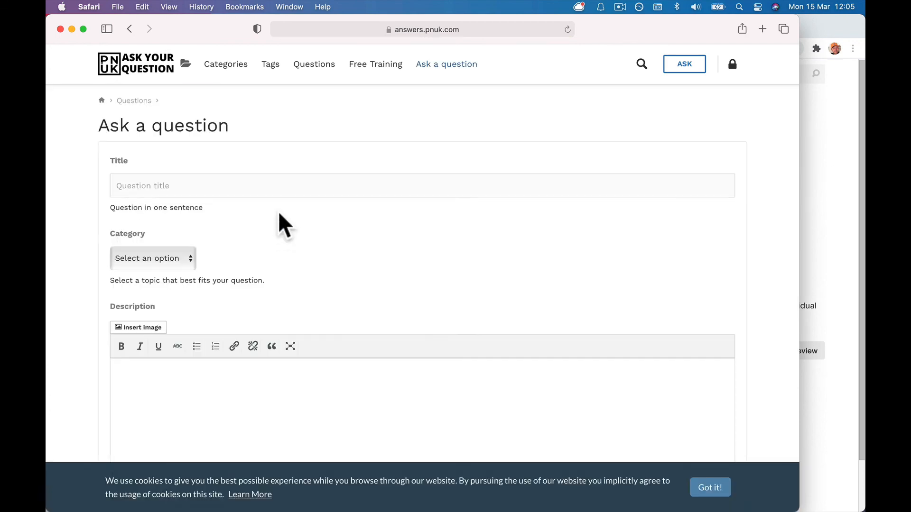
left_click(422, 185)
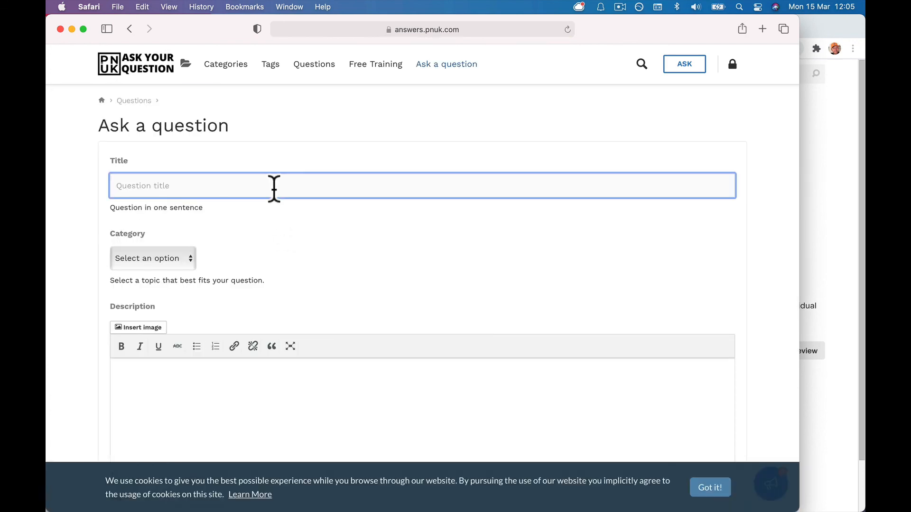